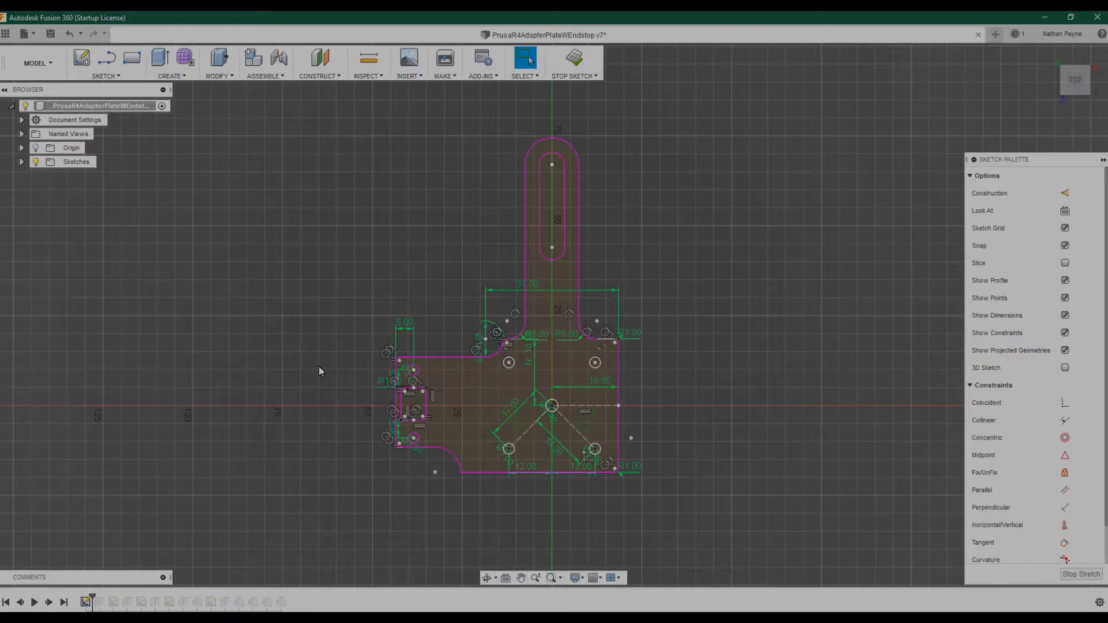
{"action": "mouse_move", "coordinate": [424, 459]}
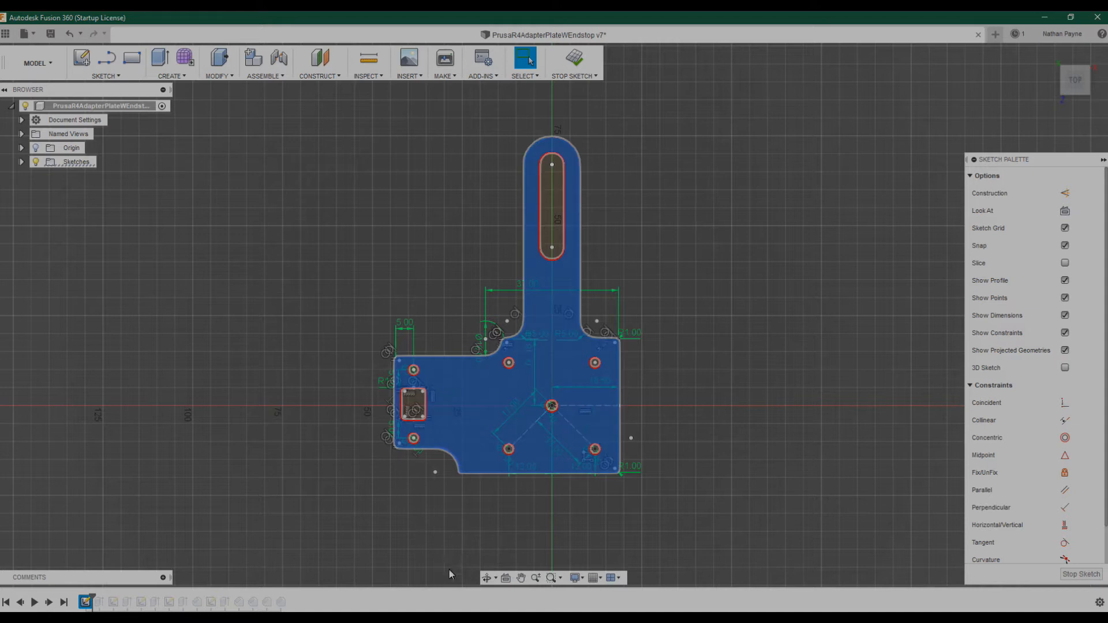
{"action": "mouse_move", "coordinate": [421, 556]}
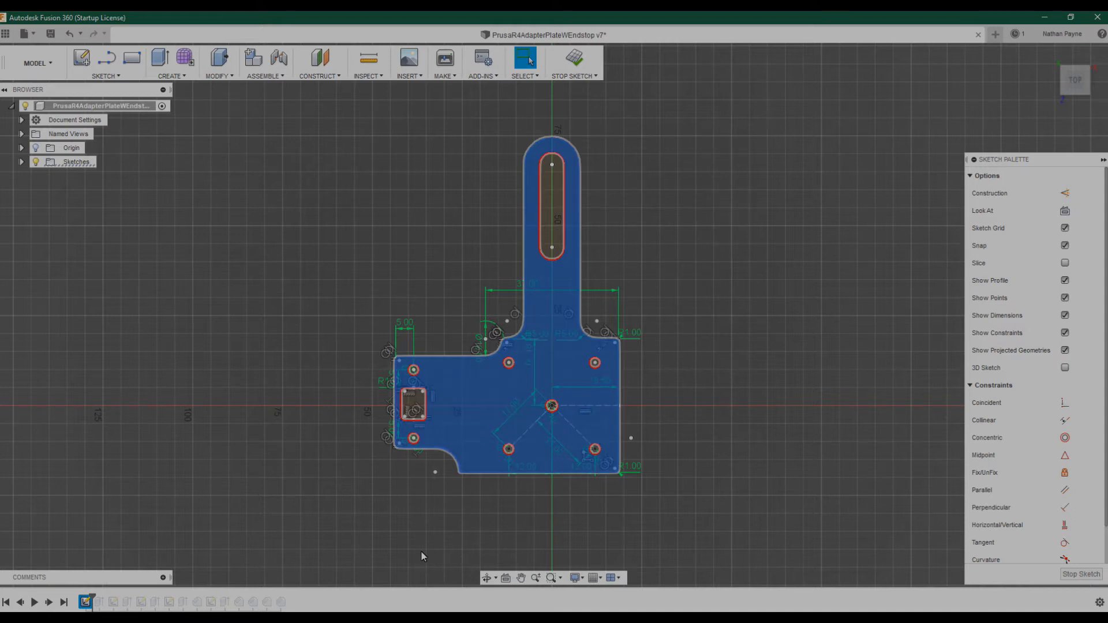
- Play back the extrude and cut features to reveal the slot, holes and hex nut pocket
{"action": "left_click", "coordinate": [573, 60]}
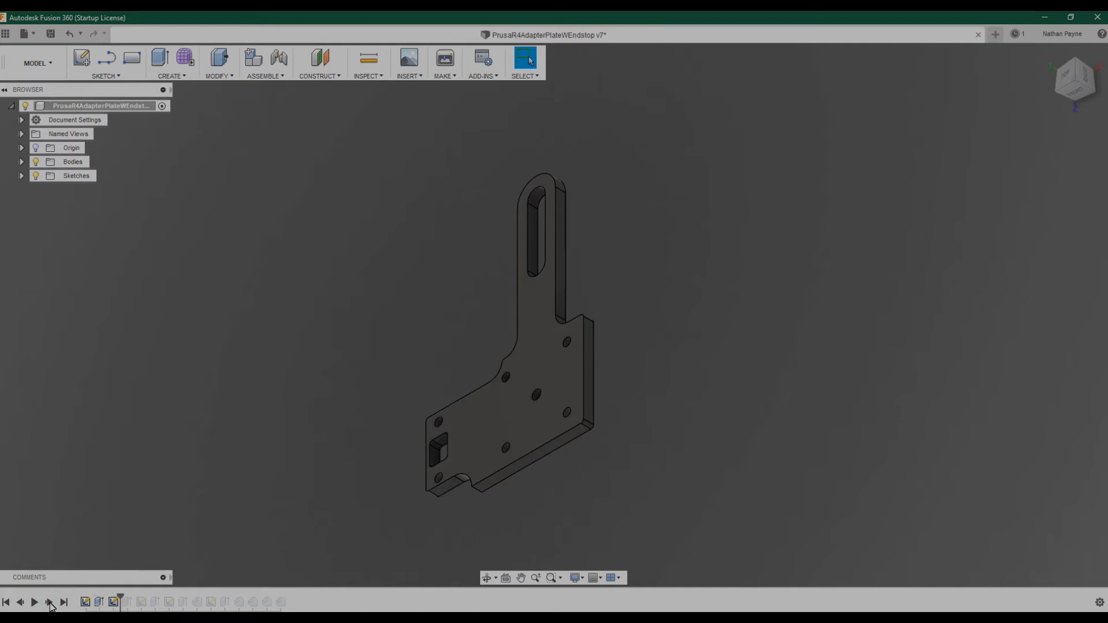
{"action": "left_click", "coordinate": [111, 601]}
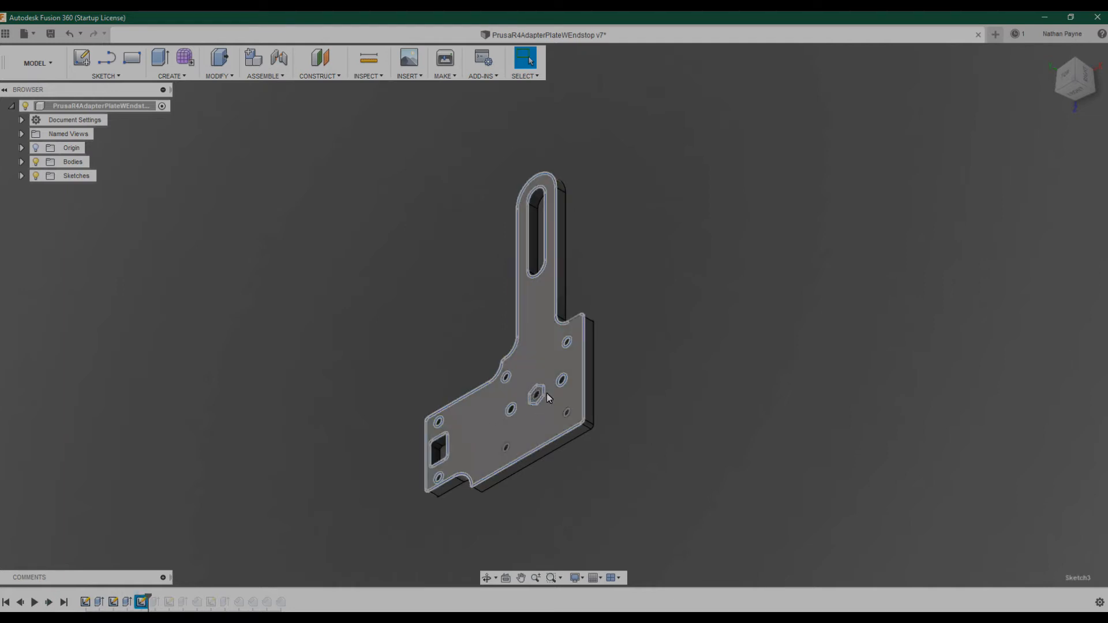
- Replay the chamfers on the corner holes and the square endstop pocket
{"action": "left_click", "coordinate": [50, 601]}
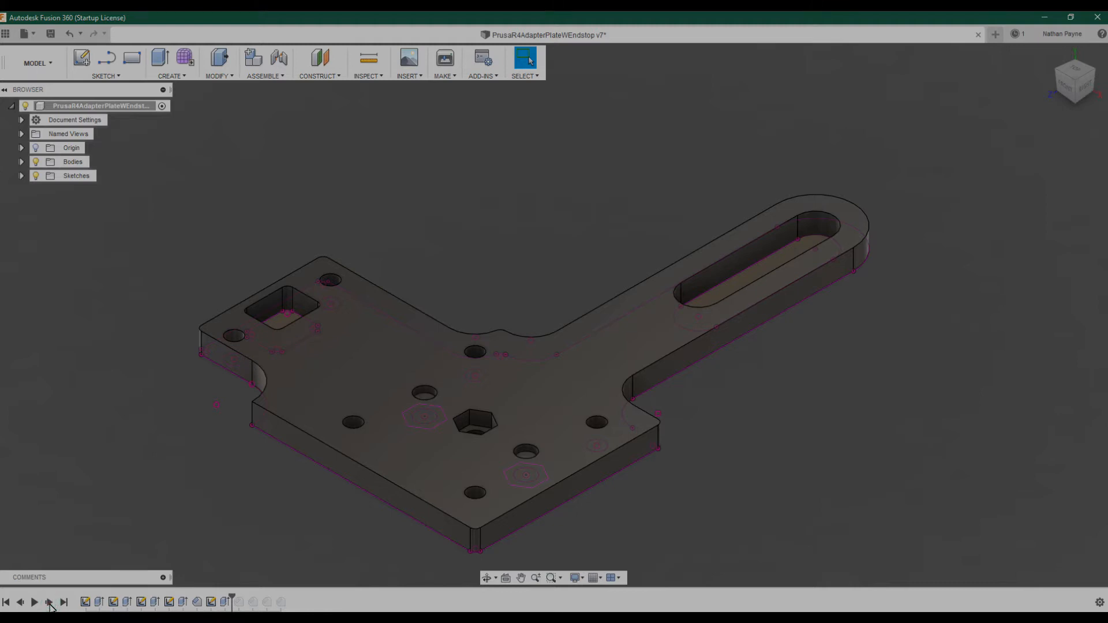
{"action": "left_click", "coordinate": [49, 602]}
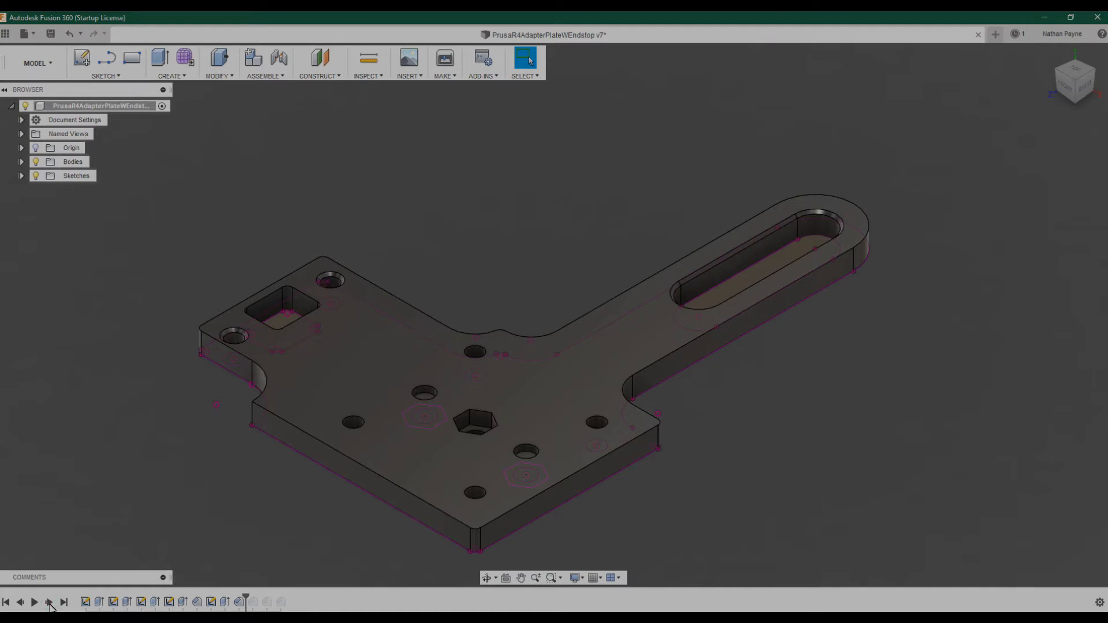
{"action": "left_click", "coordinate": [47, 601]}
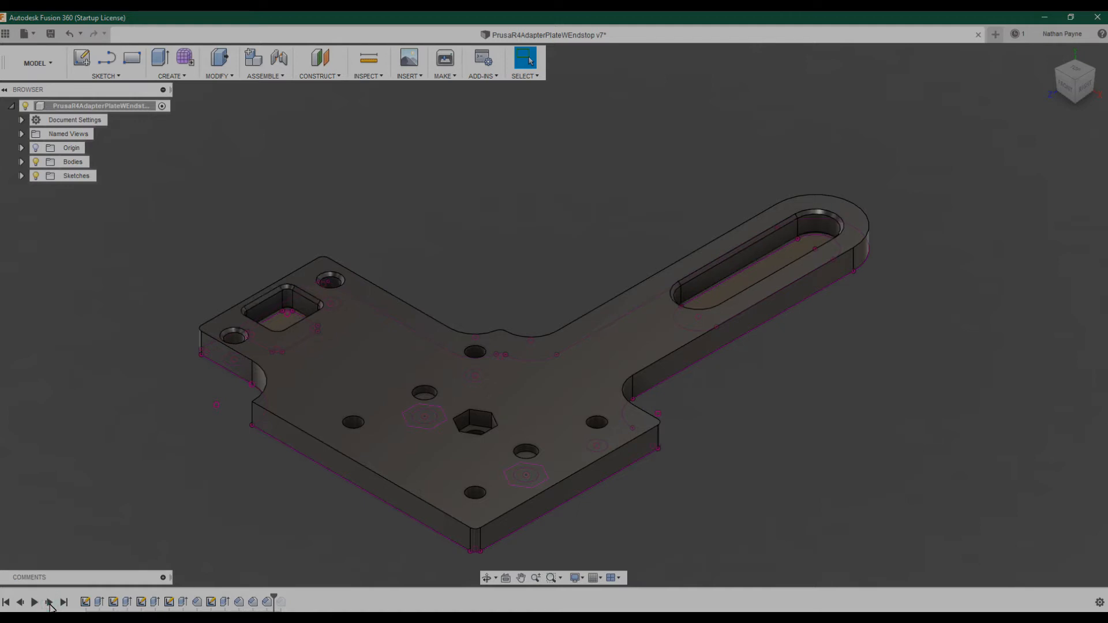